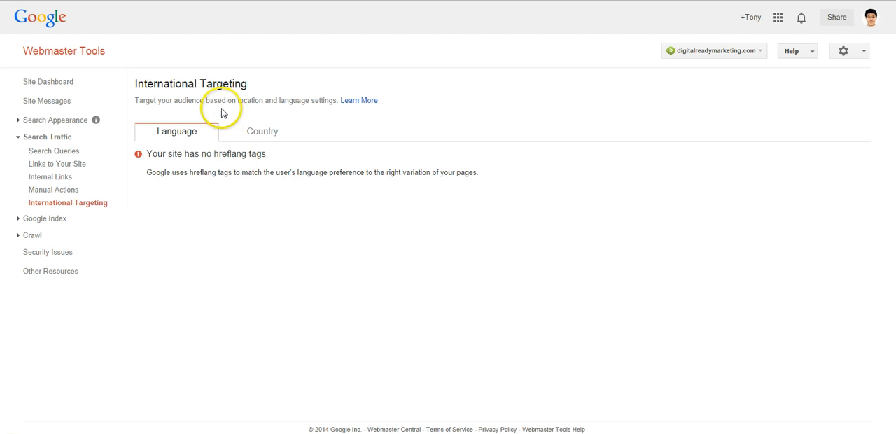
{"action": "mouse_move", "coordinate": [284, 166]}
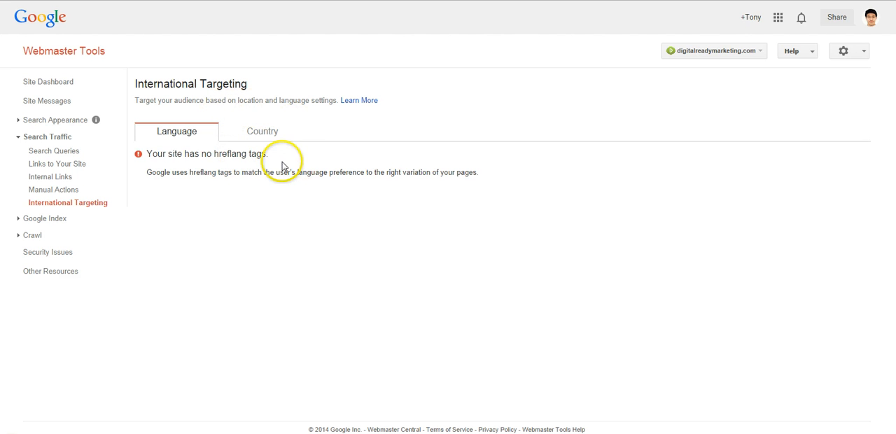
{"action": "mouse_move", "coordinate": [261, 162]}
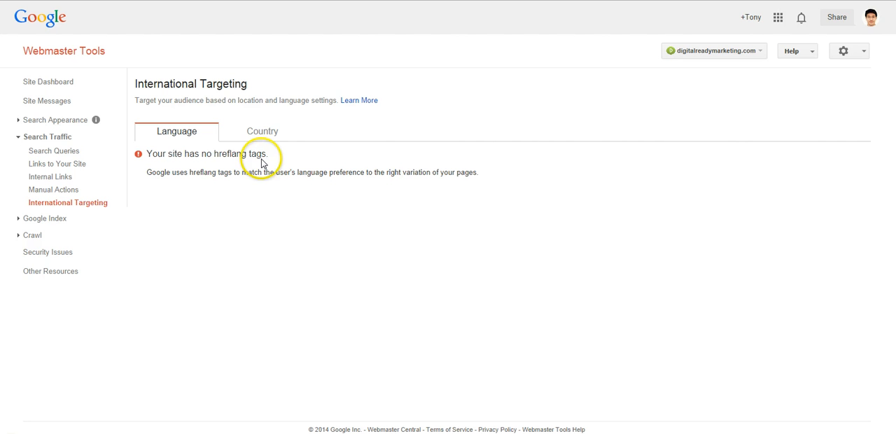
{"action": "mouse_move", "coordinate": [166, 15]}
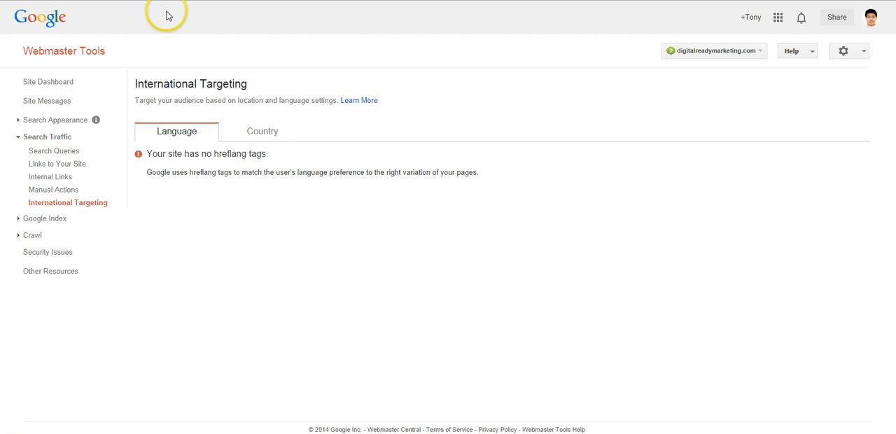
Step: Open the hreflang help article and scroll down to its language-annotation examples
{"action": "left_click", "coordinate": [358, 100]}
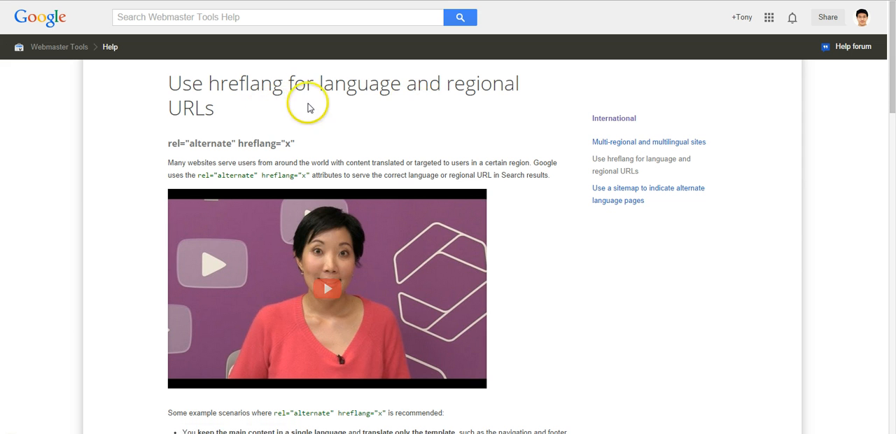
{"action": "mouse_move", "coordinate": [303, 151]}
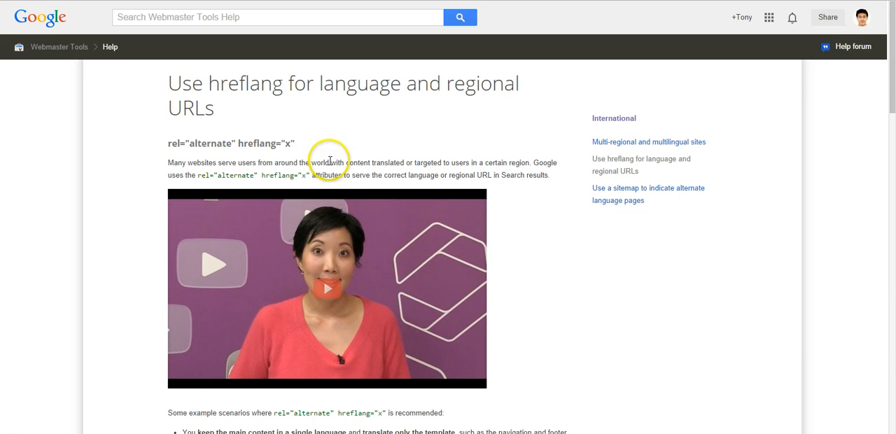
{"action": "mouse_move", "coordinate": [390, 175]}
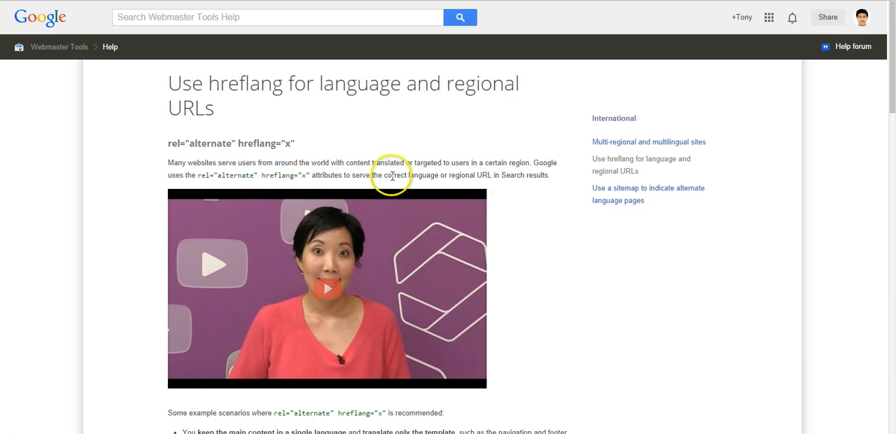
{"action": "mouse_move", "coordinate": [297, 176]}
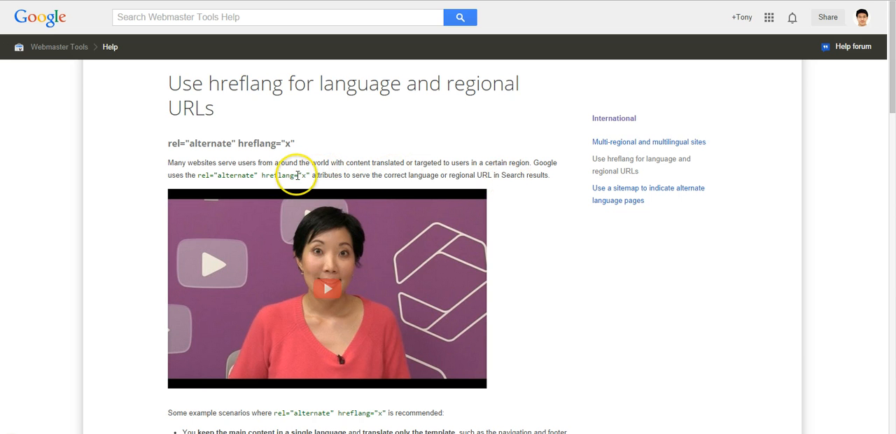
{"action": "mouse_move", "coordinate": [346, 105]}
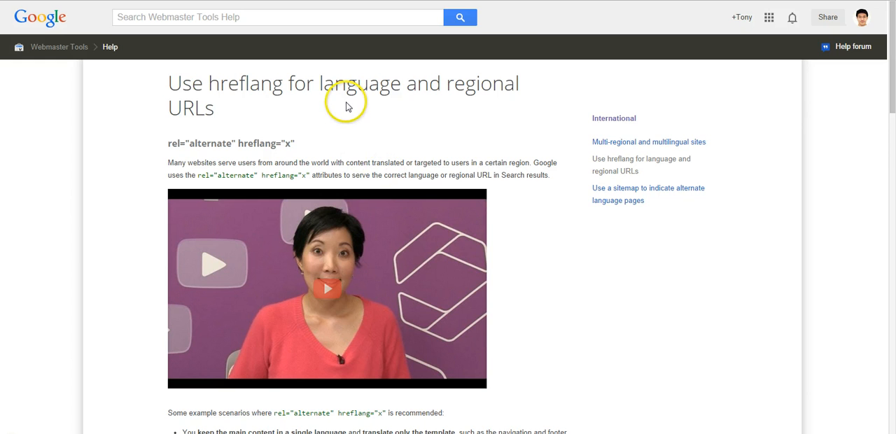
{"action": "scroll", "scroll_direction": "down", "scroll_amount": 3}
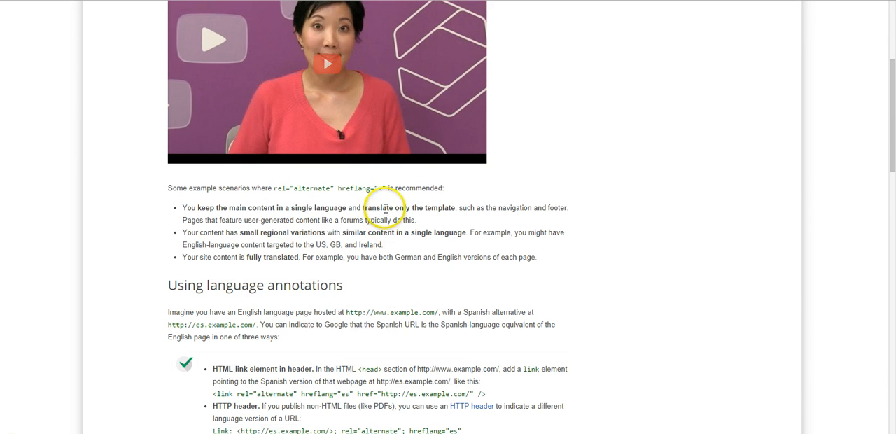
{"action": "scroll", "scroll_direction": "down", "scroll_amount": 3}
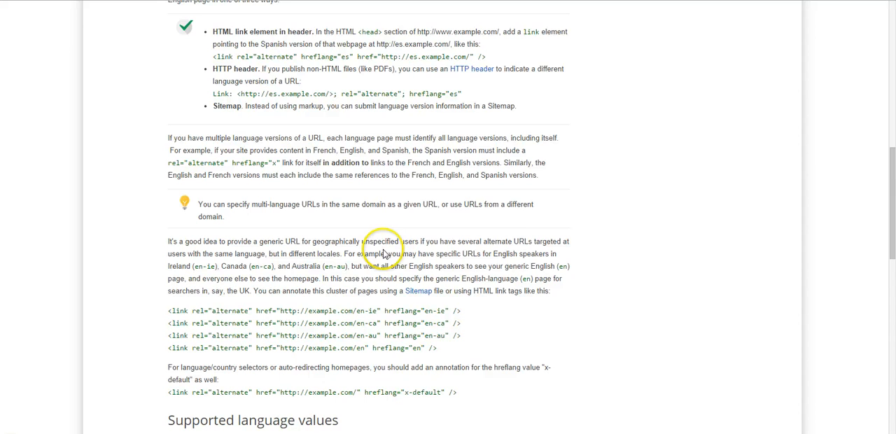
{"action": "scroll", "scroll_direction": "down", "scroll_amount": 3}
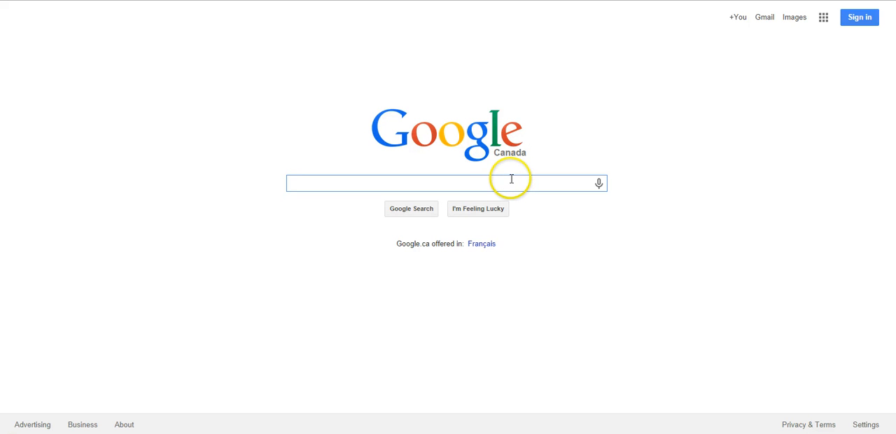
Step: Search Google for 'ryder truck rental locations'
{"action": "type", "text": "ryder truck rental locations"}
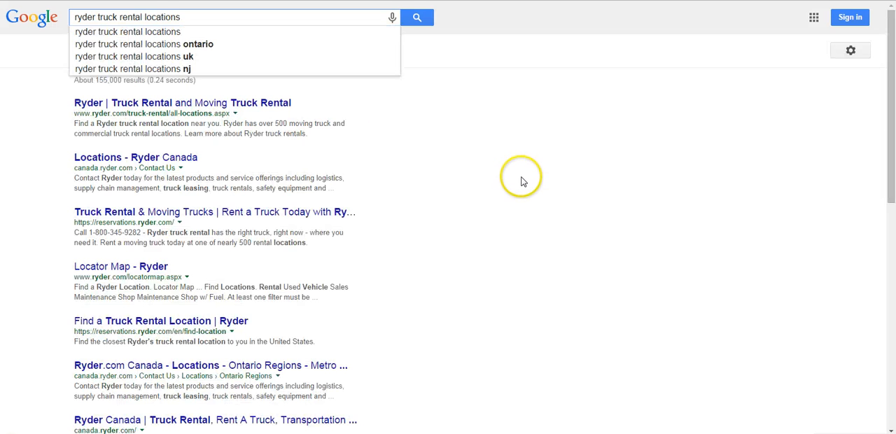
{"action": "mouse_move", "coordinate": [204, 17]}
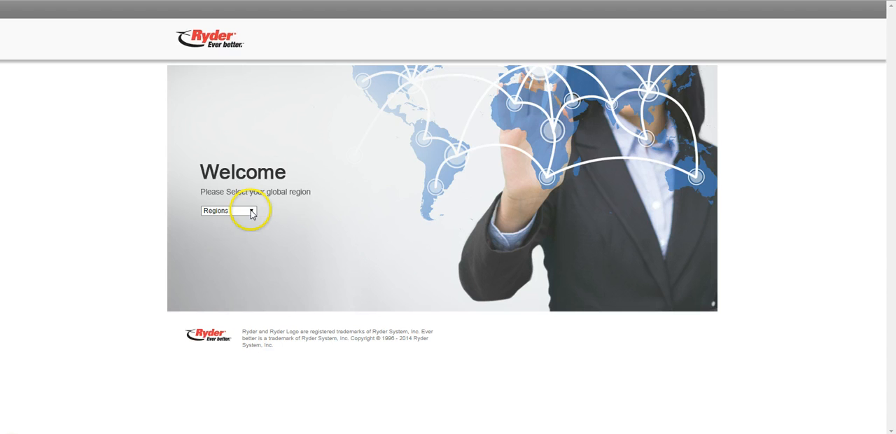
Step: Show Ryder's global regions: United States, Asia-Pacific, Canada, Europe and Mexico
{"action": "left_click", "coordinate": [251, 211]}
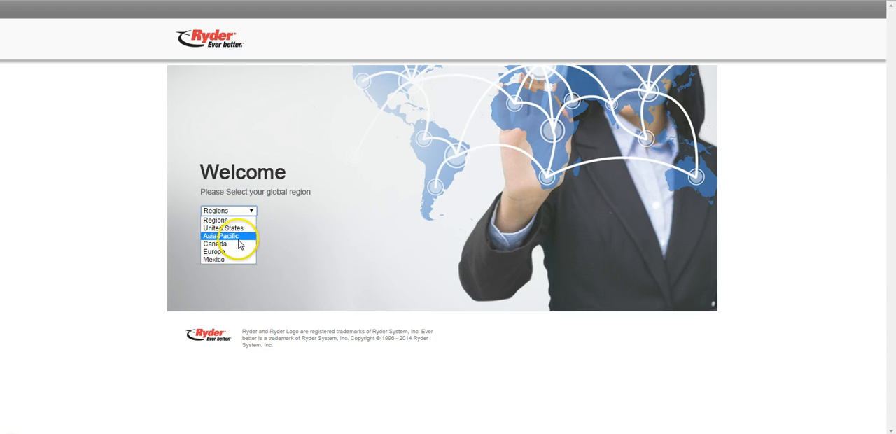
{"action": "mouse_move", "coordinate": [231, 252]}
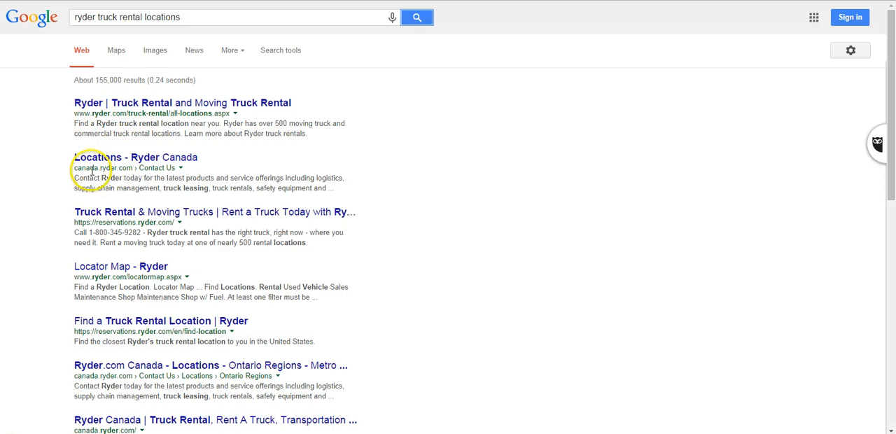
{"action": "mouse_move", "coordinate": [128, 169]}
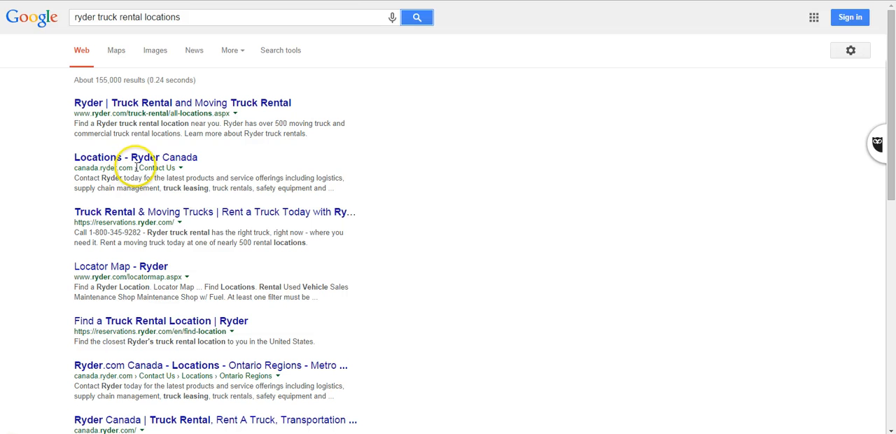
Step: Visit Ryder's US truck rental locations page and check the country selector options
{"action": "left_click", "coordinate": [182, 102]}
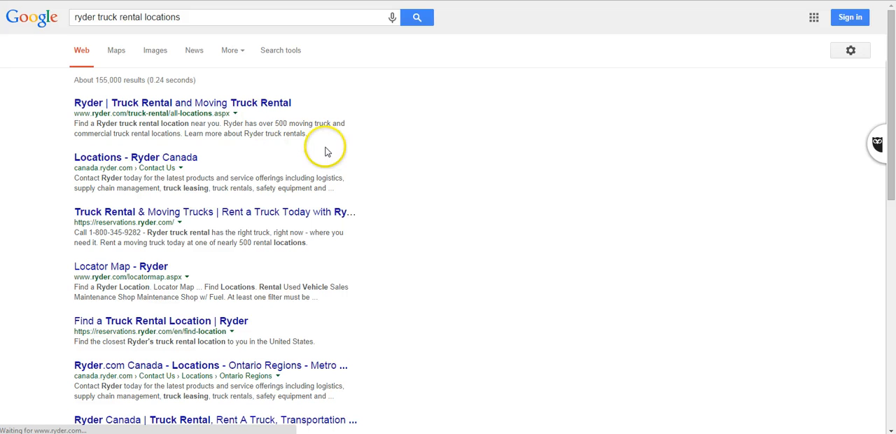
{"action": "left_click", "coordinate": [182, 102]}
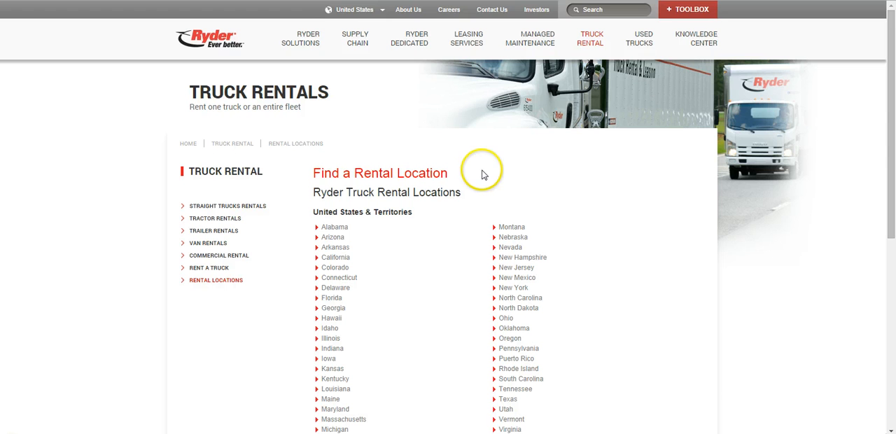
{"action": "mouse_move", "coordinate": [490, 150]}
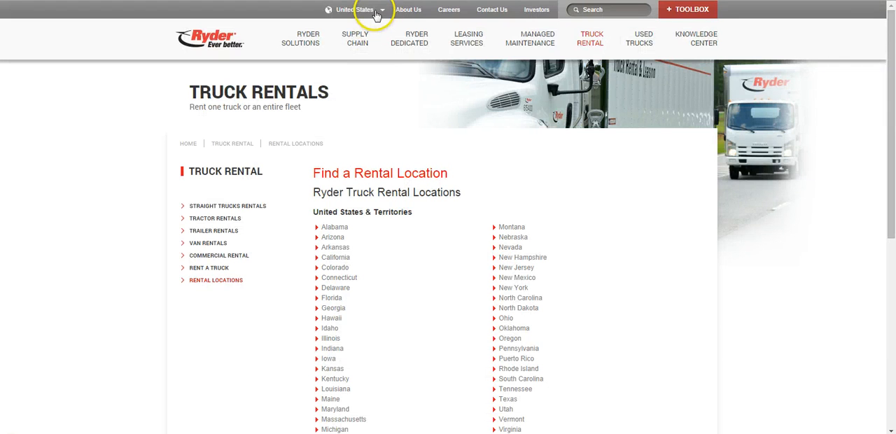
{"action": "left_click", "coordinate": [355, 9]}
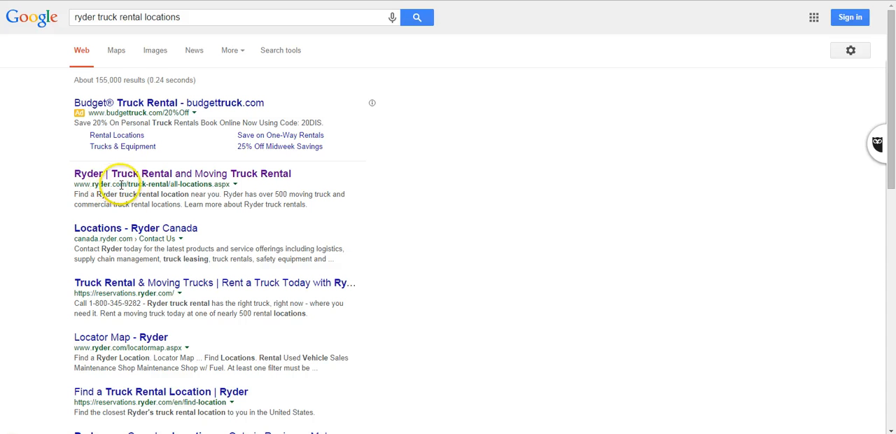
{"action": "mouse_move", "coordinate": [224, 234]}
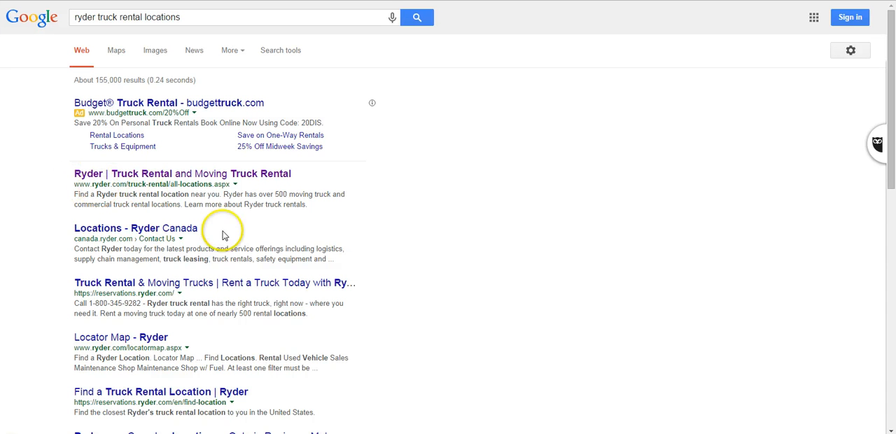
{"action": "mouse_move", "coordinate": [101, 238]}
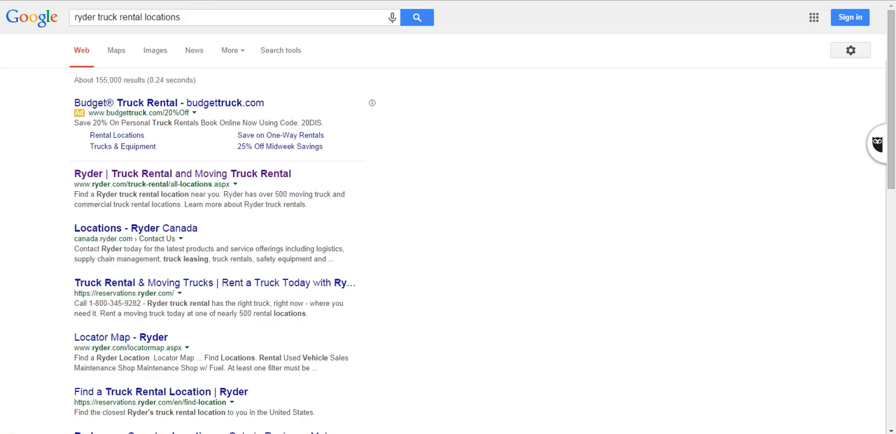
{"action": "mouse_move", "coordinate": [111, 237]}
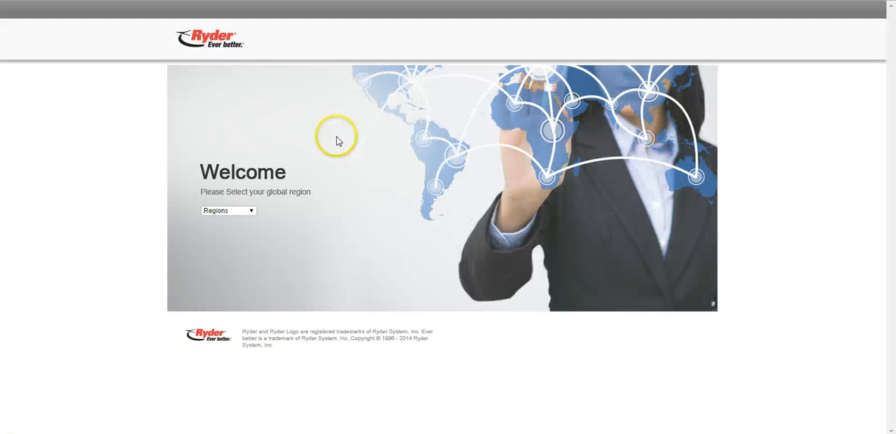
Step: Reopen the Ryder region list showing United States, Asia-Pacific, Canada, Europe and Mexico
{"action": "left_click", "coordinate": [228, 211]}
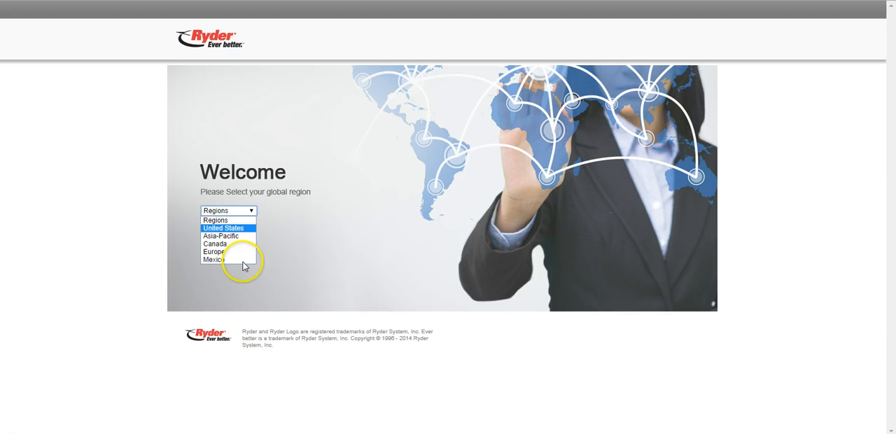
{"action": "mouse_move", "coordinate": [245, 228]}
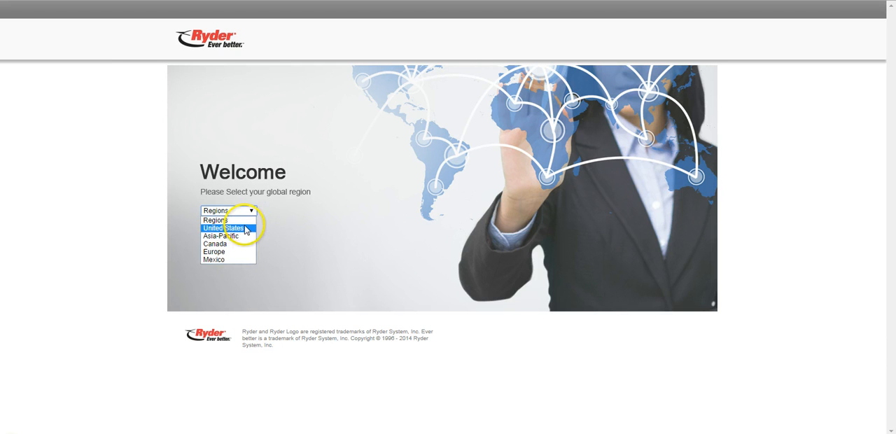
{"action": "mouse_move", "coordinate": [213, 259]}
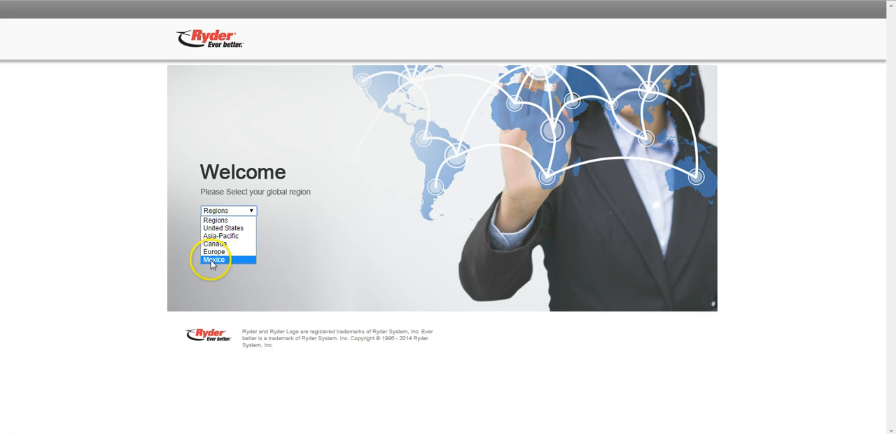
{"action": "mouse_move", "coordinate": [247, 264]}
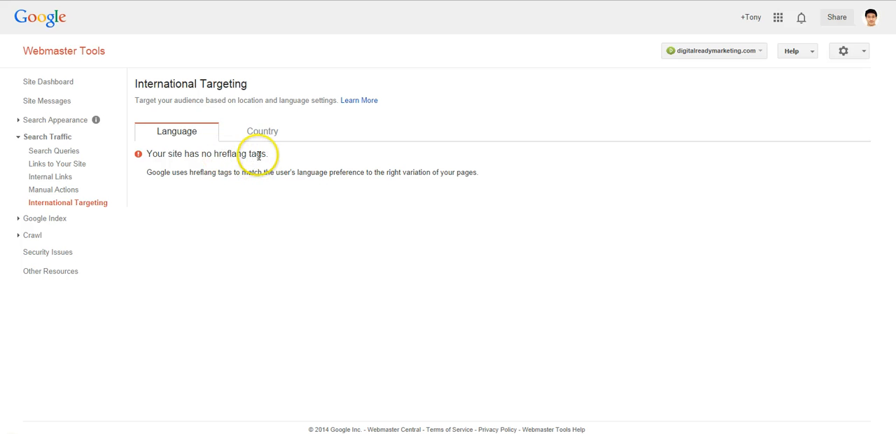
{"action": "mouse_move", "coordinate": [236, 168]}
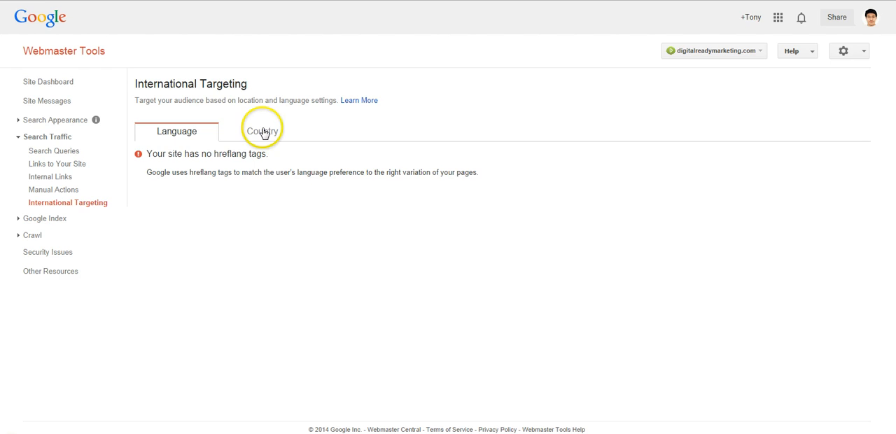
Step: Switch International Targeting to the Country tab showing 'Target users in United States'
{"action": "left_click", "coordinate": [262, 131]}
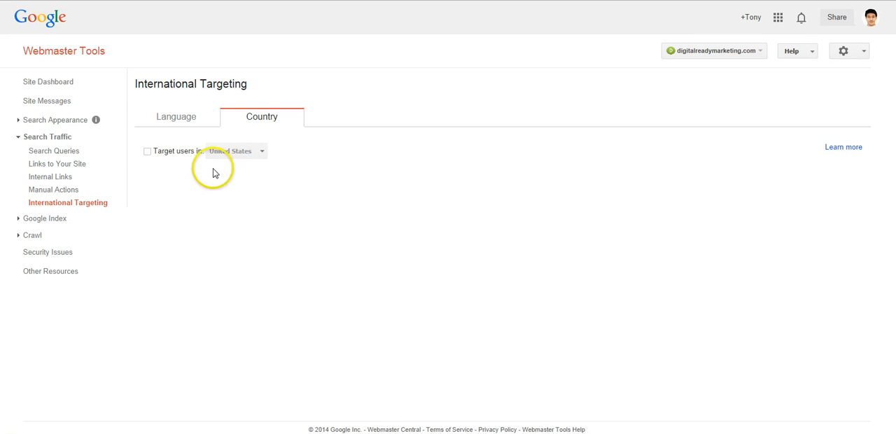
{"action": "mouse_move", "coordinate": [198, 99]}
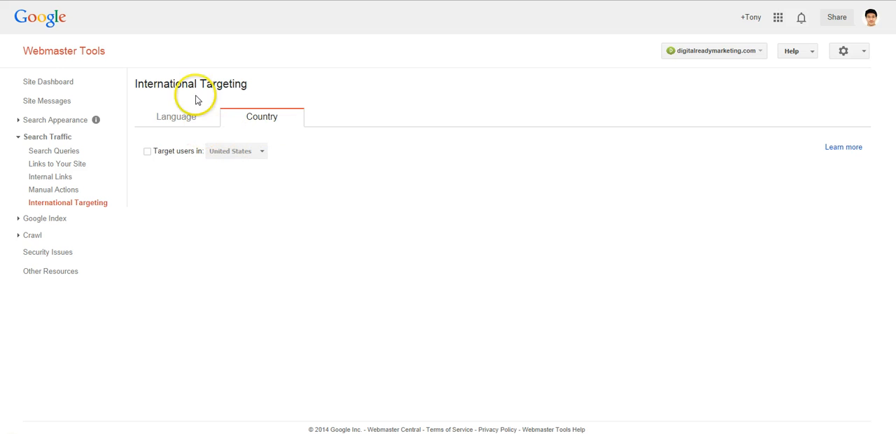
{"action": "mouse_move", "coordinate": [147, 152]}
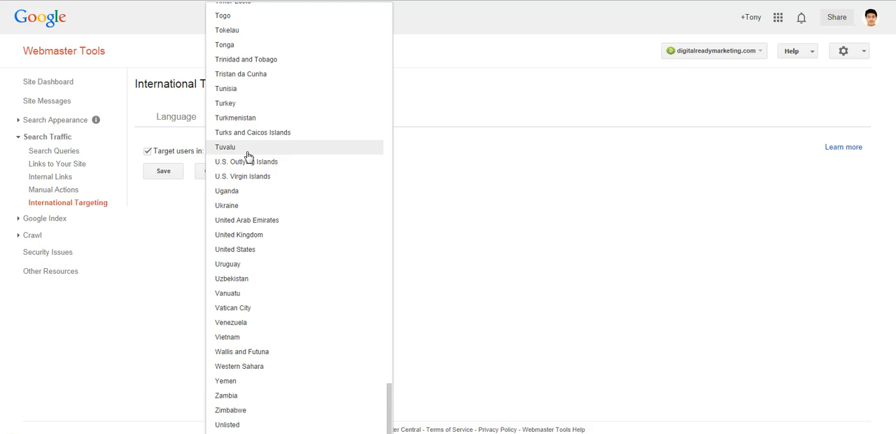
Step: Check 'Target users in' and choose United Kingdom as the target country
{"action": "left_click", "coordinate": [234, 249]}
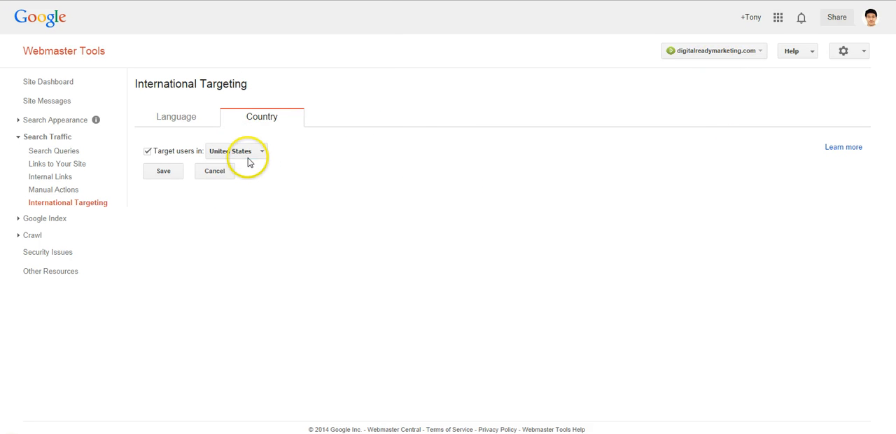
{"action": "left_click", "coordinate": [236, 151]}
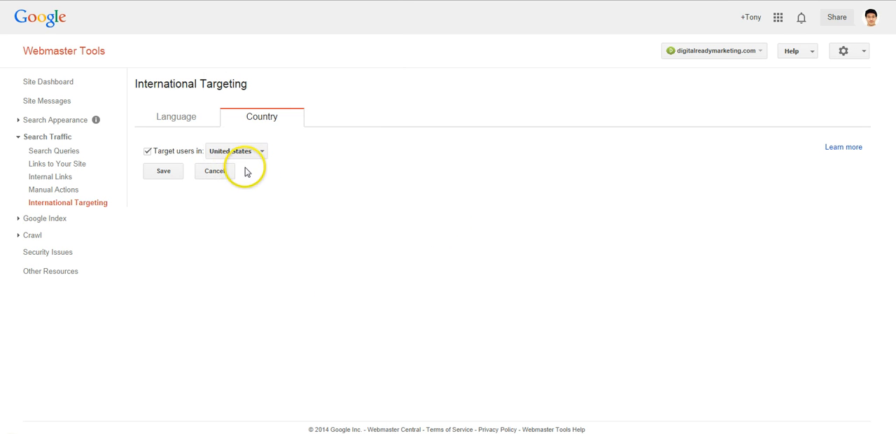
{"action": "left_click", "coordinate": [235, 151]}
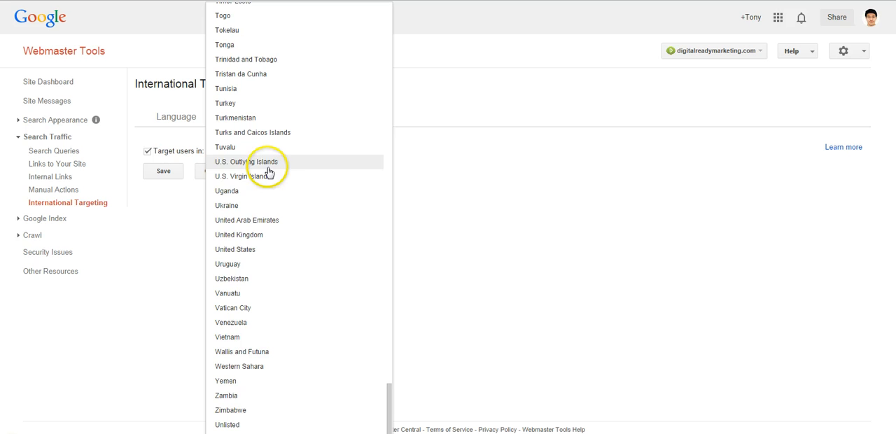
{"action": "mouse_move", "coordinate": [288, 205]}
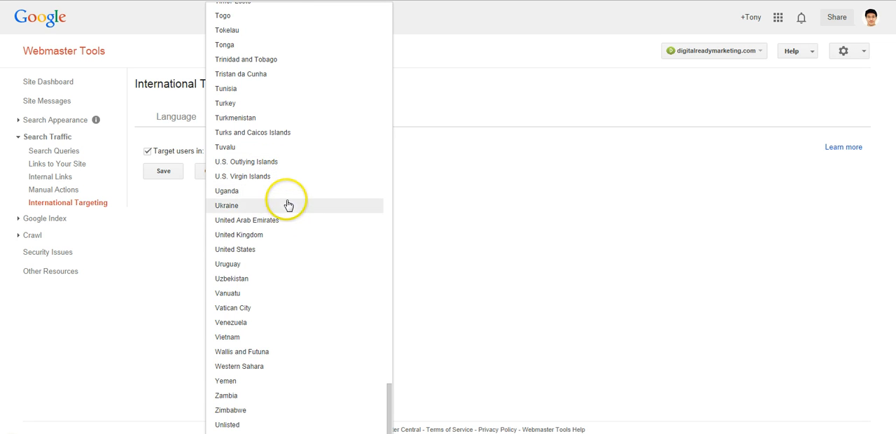
{"action": "left_click", "coordinate": [239, 234]}
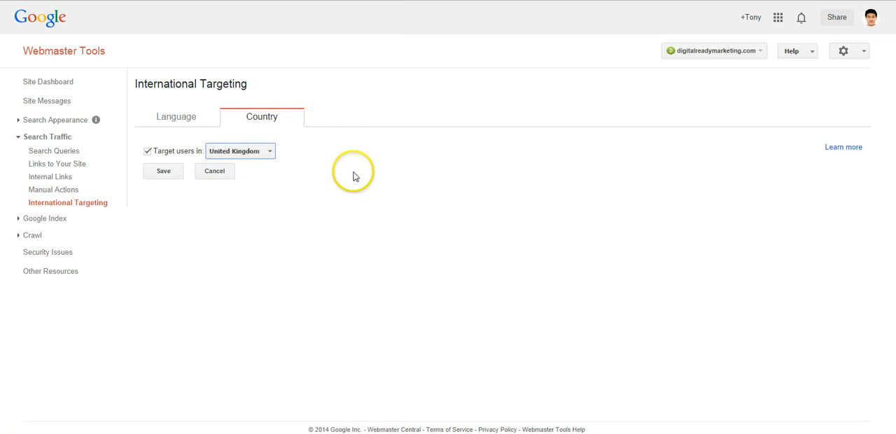
{"action": "mouse_move", "coordinate": [700, 95]}
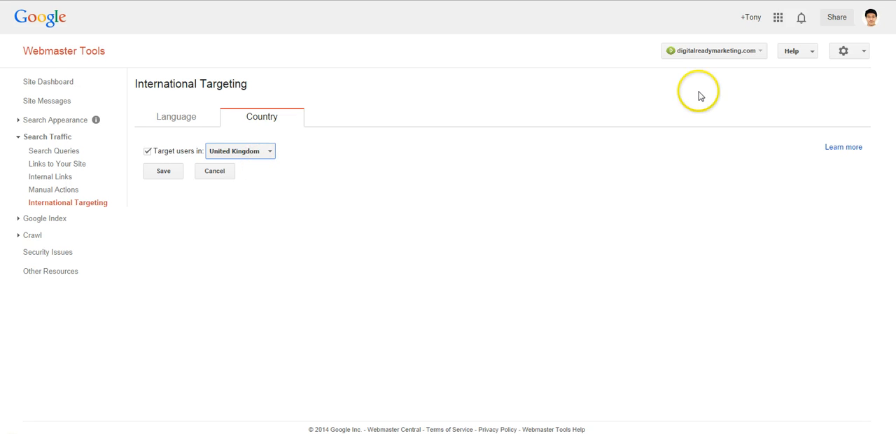
{"action": "mouse_move", "coordinate": [749, 67]}
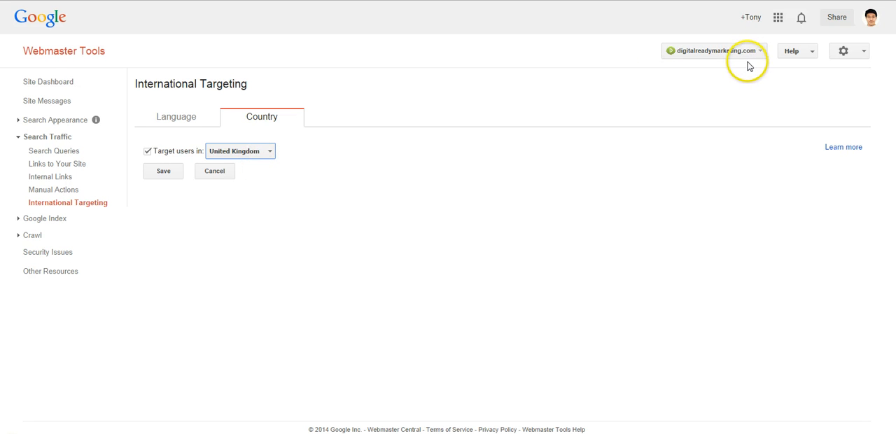
{"action": "mouse_move", "coordinate": [712, 106]}
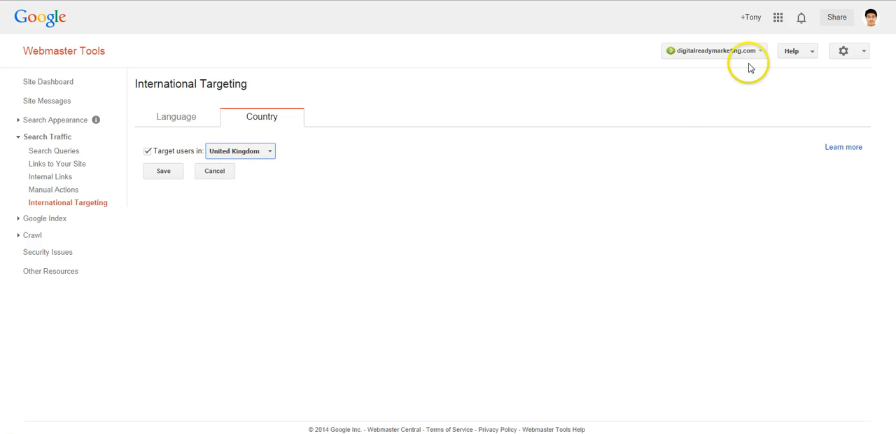
{"action": "mouse_move", "coordinate": [277, 153]}
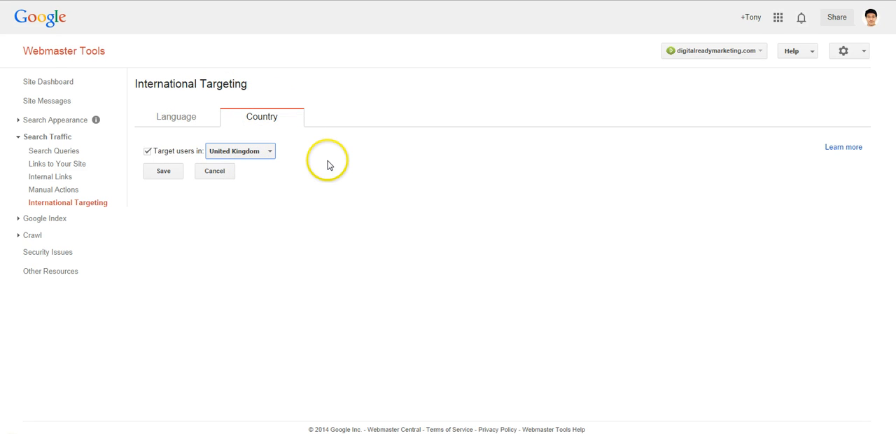
{"action": "mouse_move", "coordinate": [397, 137]}
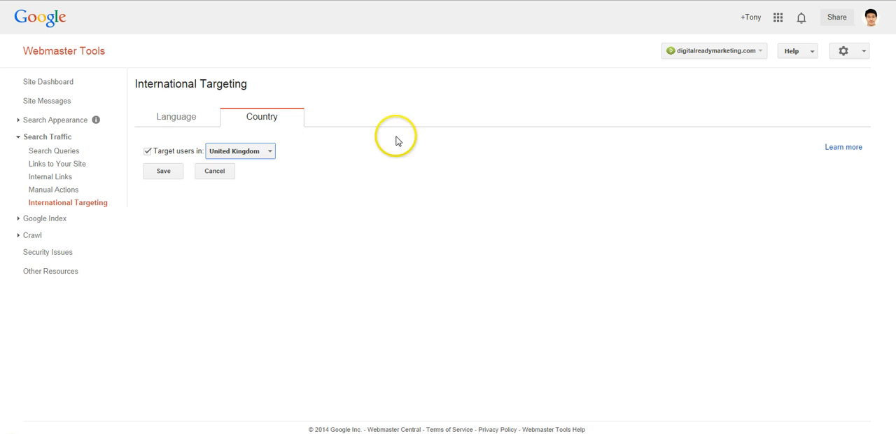
{"action": "mouse_move", "coordinate": [744, 97]}
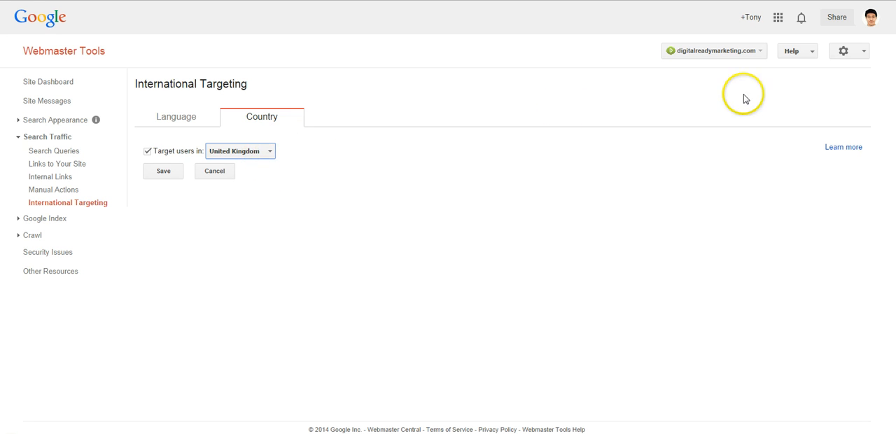
{"action": "mouse_move", "coordinate": [728, 50]}
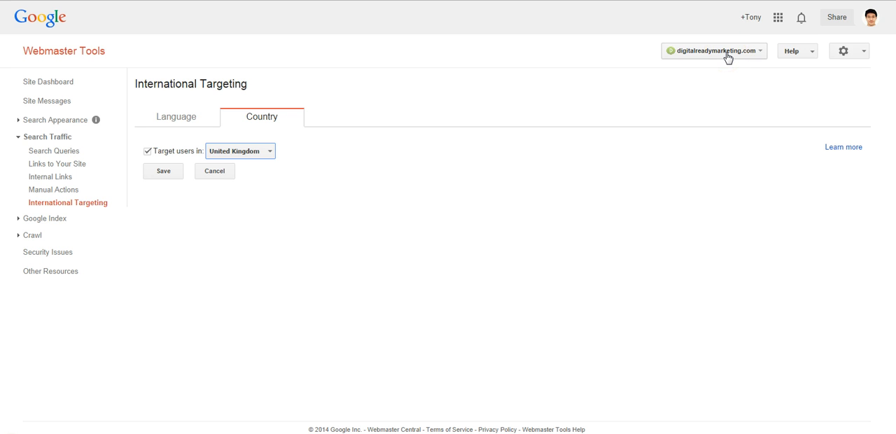
{"action": "mouse_move", "coordinate": [605, 117]}
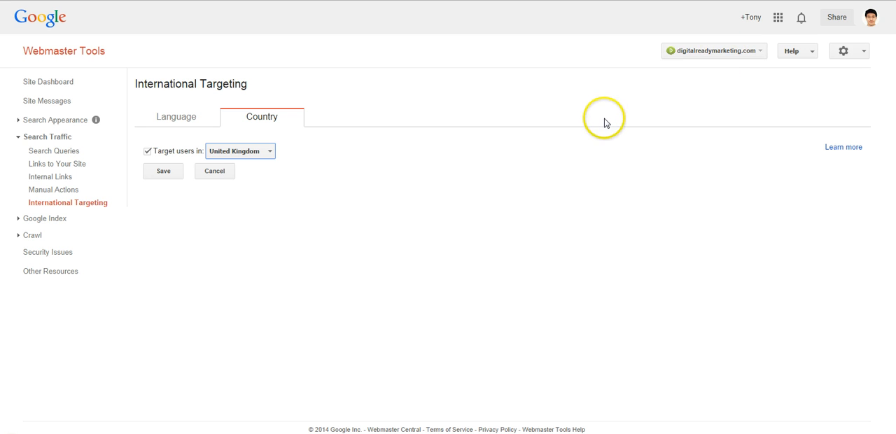
{"action": "mouse_move", "coordinate": [420, 135]}
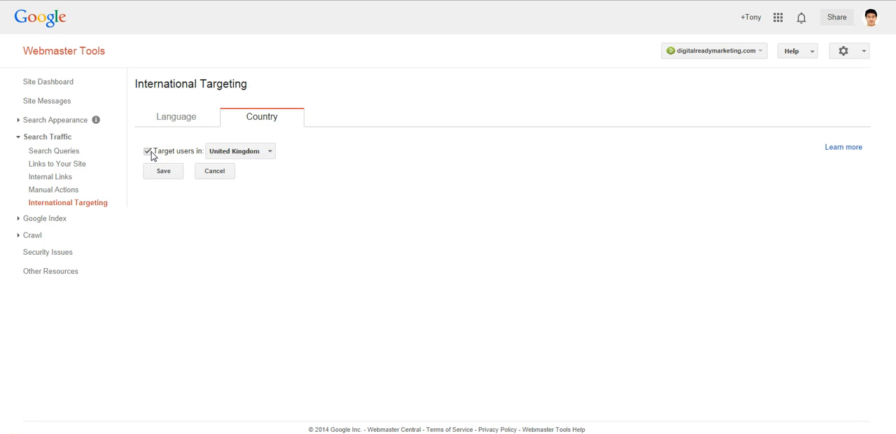
Step: Uncheck 'Target users in', leaving United Kingdom greyed out and unsaved
{"action": "left_click", "coordinate": [147, 151]}
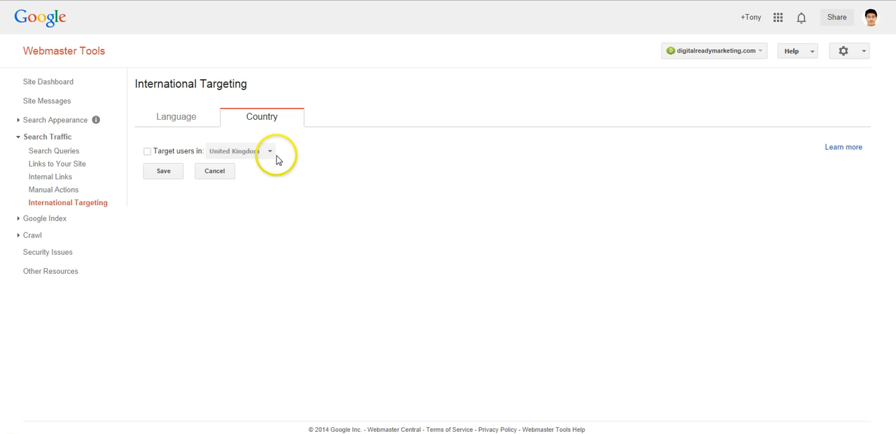
{"action": "mouse_move", "coordinate": [364, 155]}
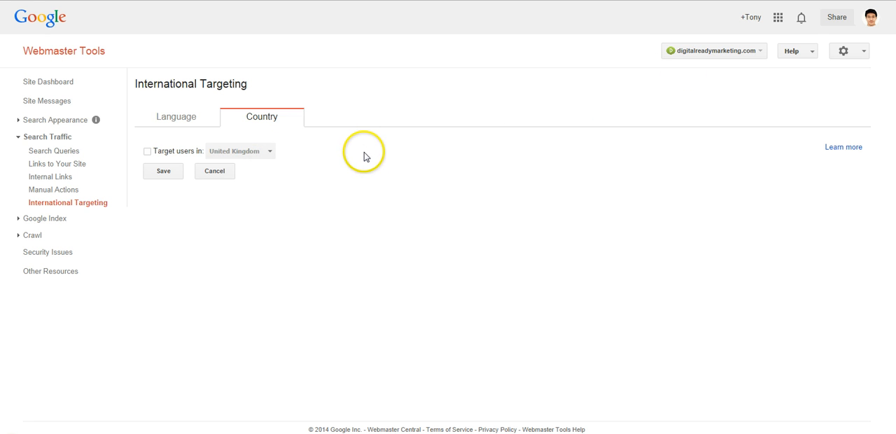
{"action": "mouse_move", "coordinate": [795, 95]}
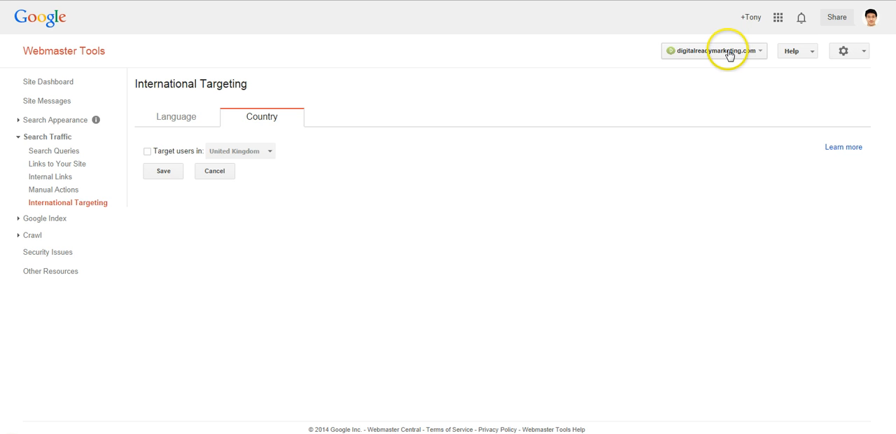
{"action": "mouse_move", "coordinate": [539, 157]}
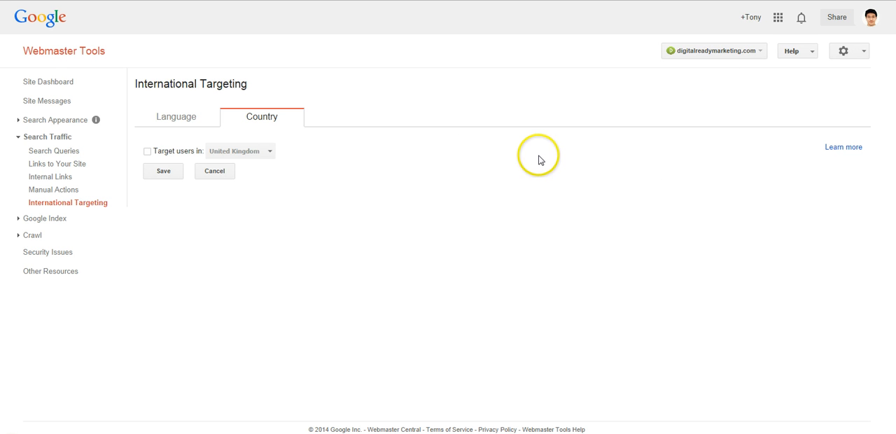
{"action": "mouse_move", "coordinate": [688, 76]}
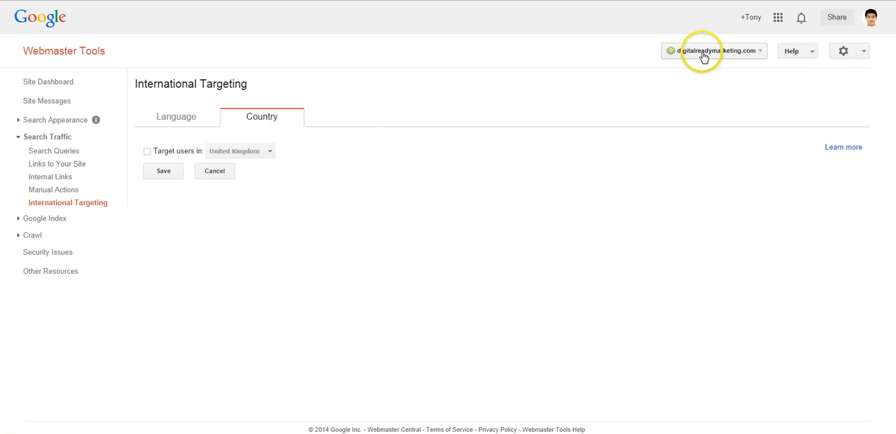
{"action": "mouse_move", "coordinate": [678, 152]}
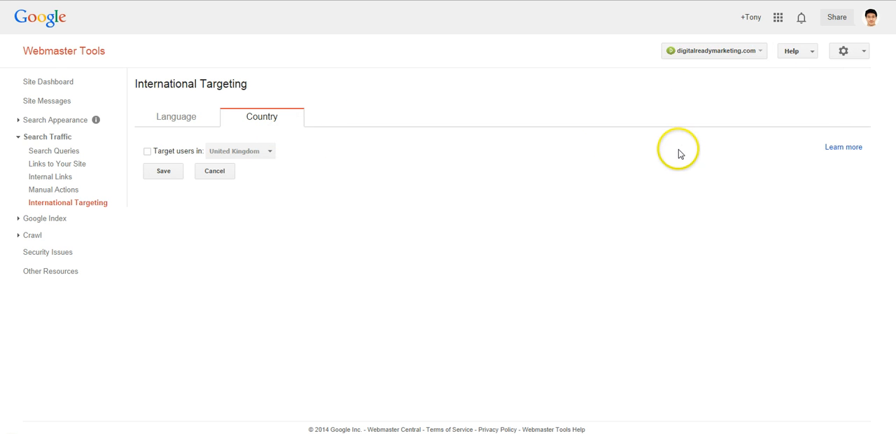
{"action": "mouse_move", "coordinate": [556, 160]}
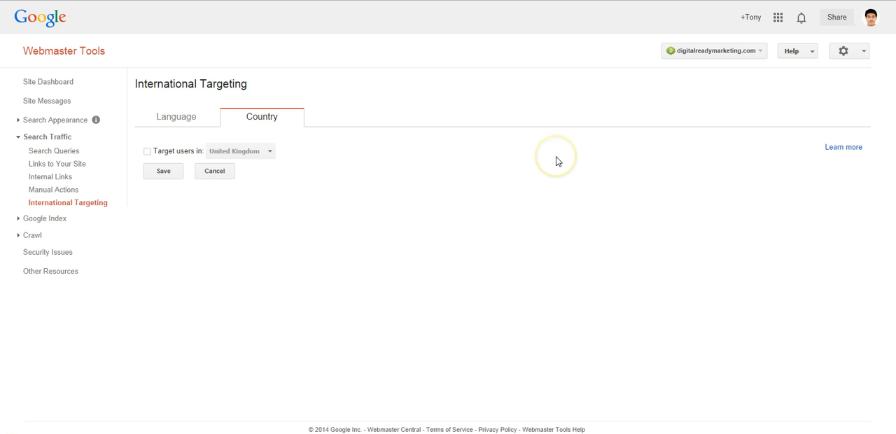
{"action": "mouse_move", "coordinate": [352, 54]}
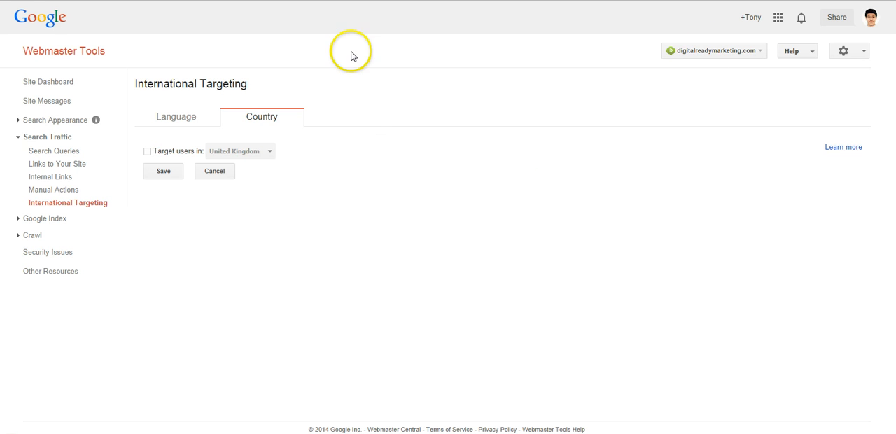